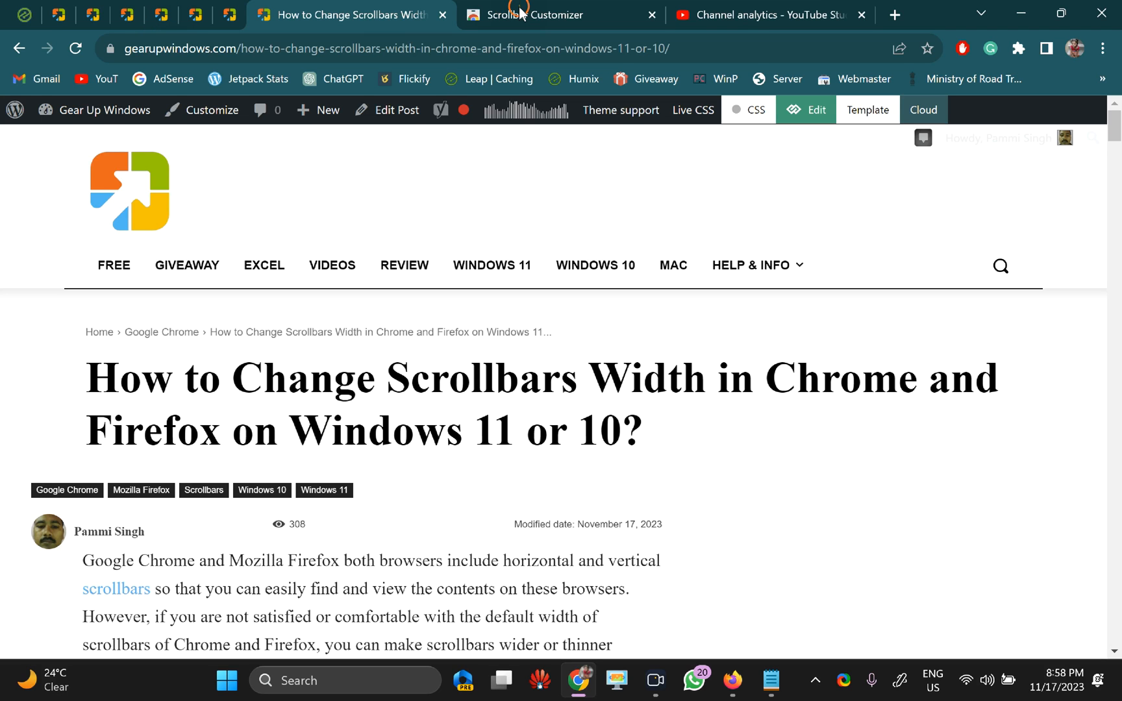
{"action": "mouse_move", "coordinate": [570, 15]}
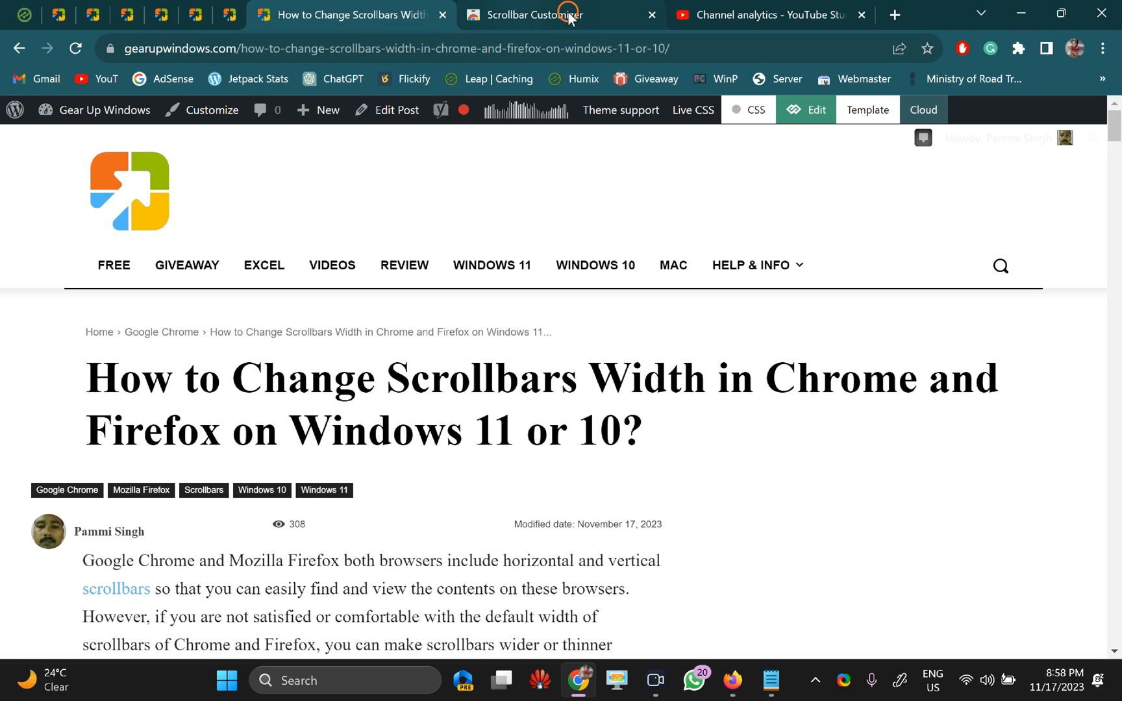
Switch to the Scrollbar Customizer listing in the Chrome Web Store.
{"action": "left_click", "coordinate": [531, 15]}
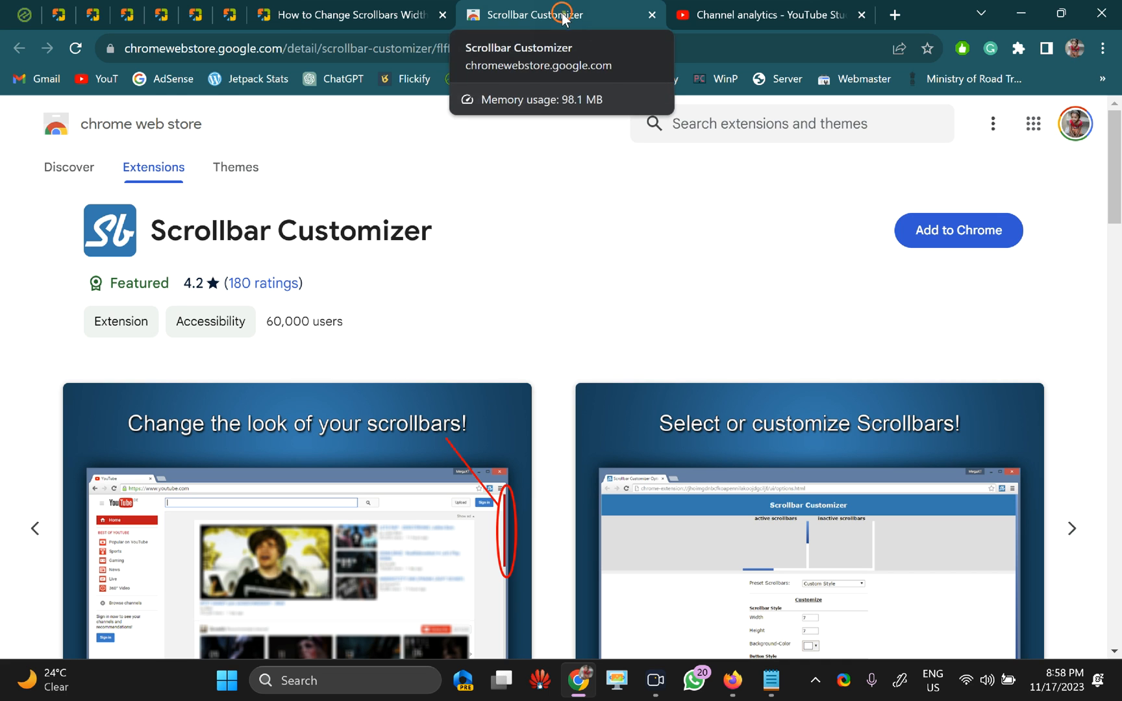
{"action": "mouse_move", "coordinate": [164, 65]}
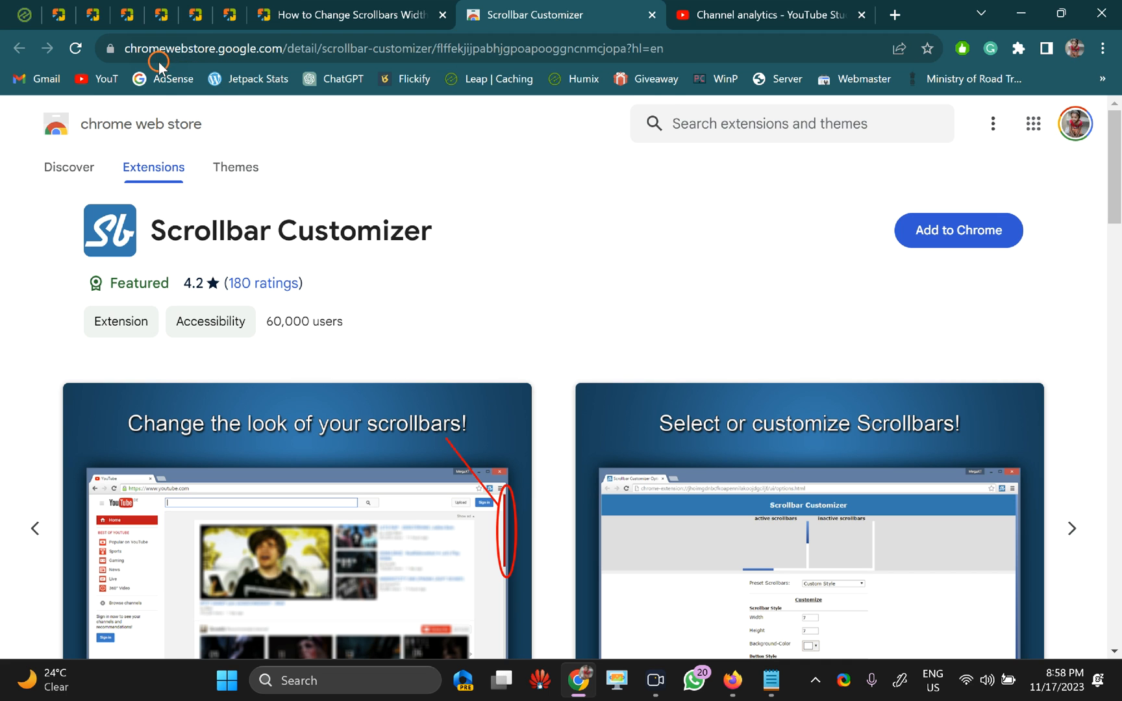
{"action": "mouse_move", "coordinate": [29, 14]}
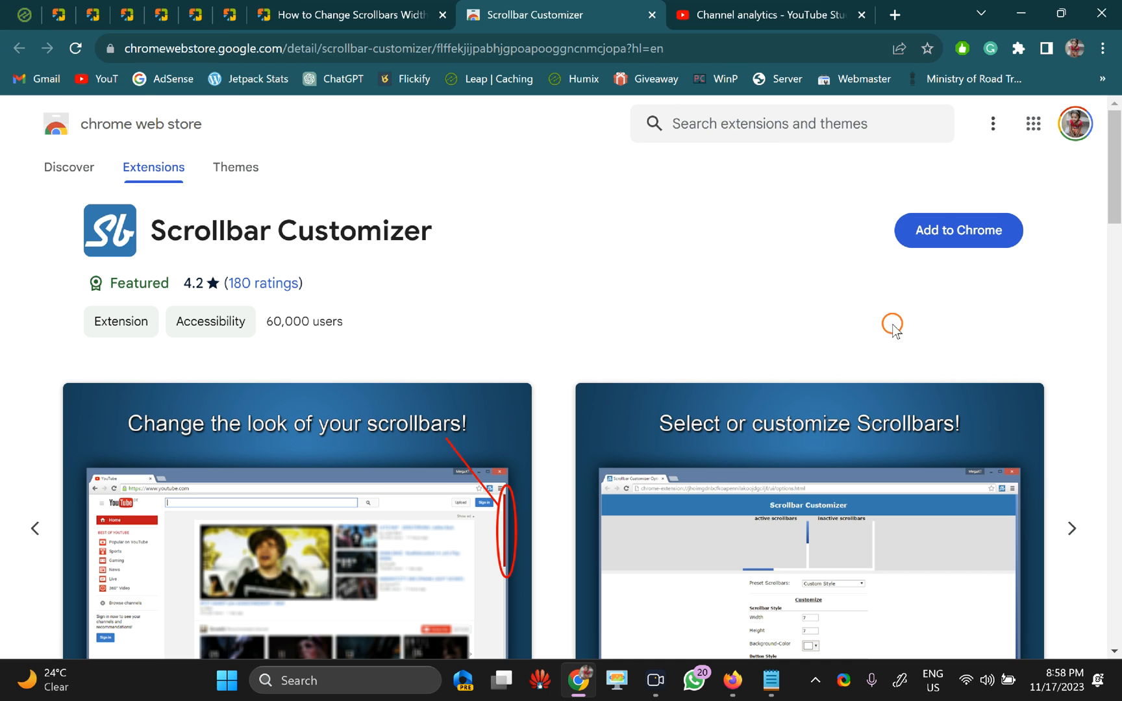
{"action": "mouse_move", "coordinate": [476, 152]}
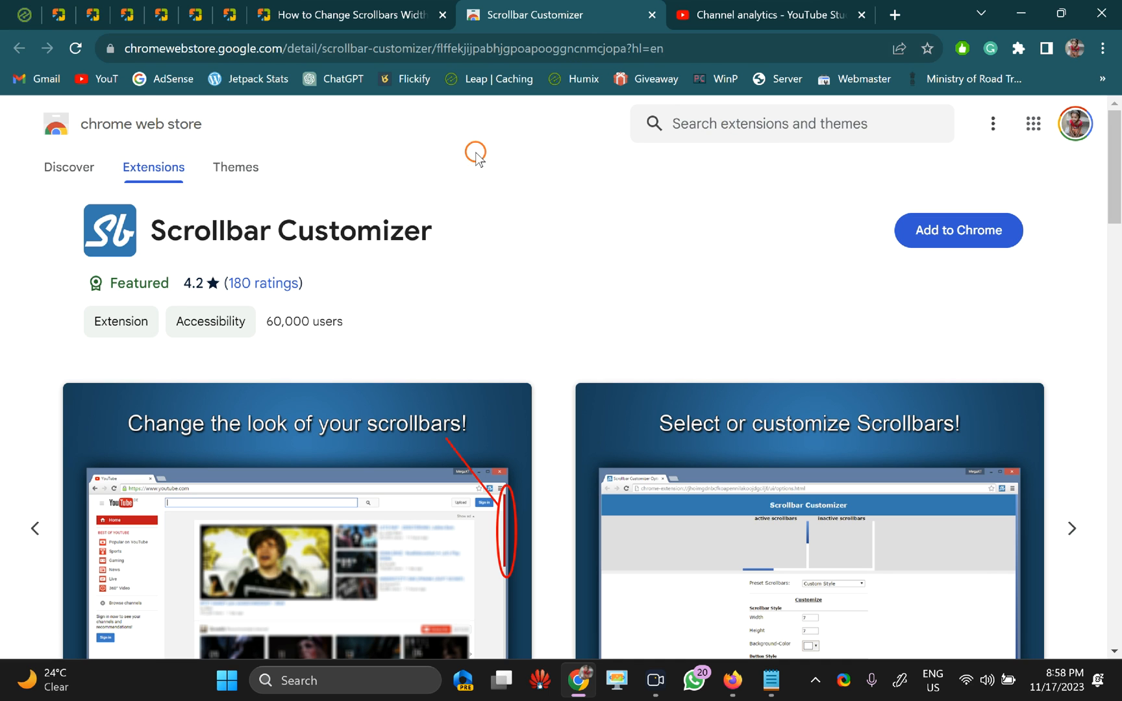
{"action": "mouse_move", "coordinate": [759, 41]}
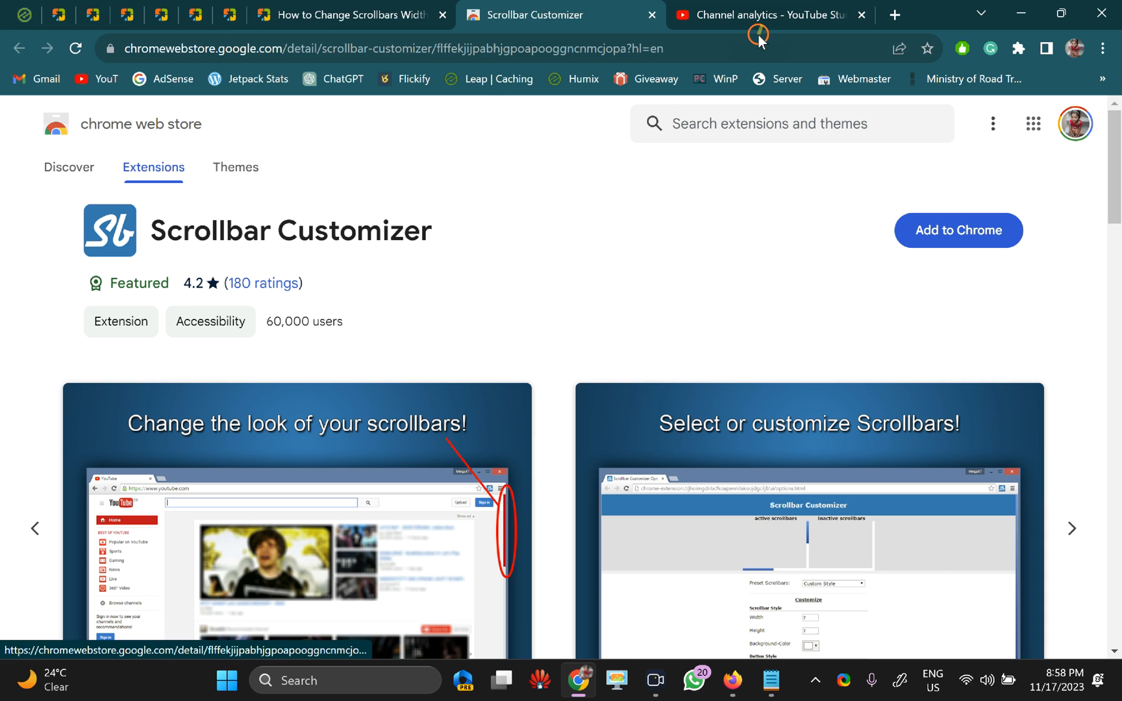
{"action": "mouse_move", "coordinate": [957, 229]}
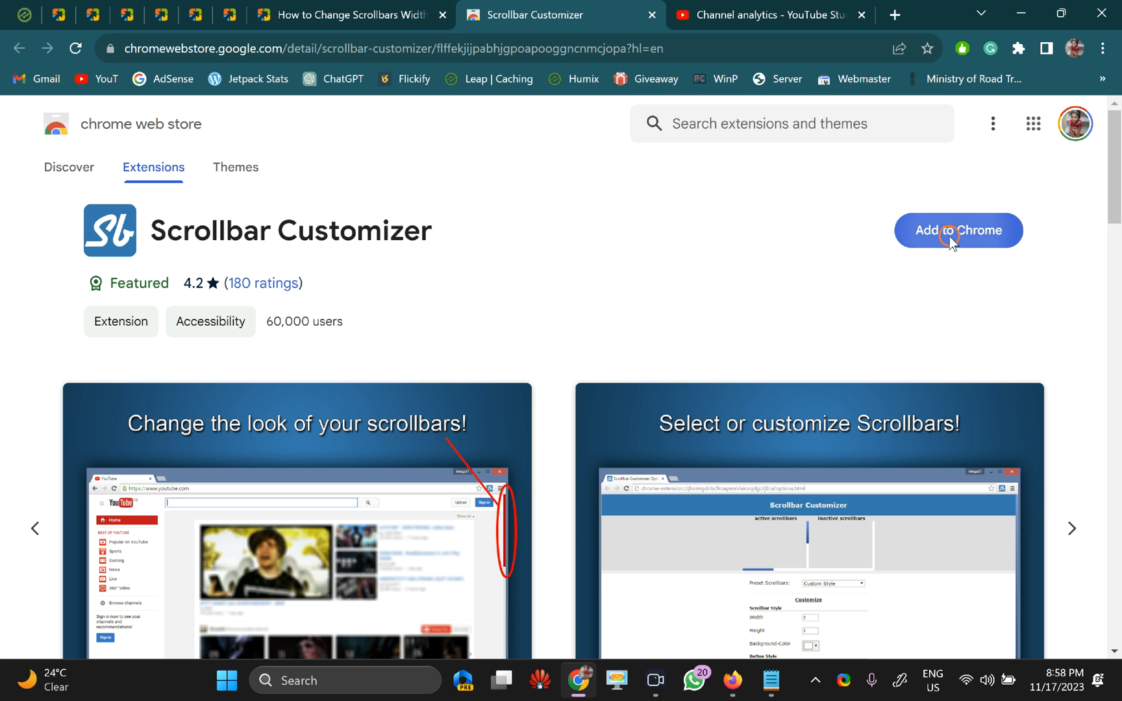
Add Scrollbar Customizer to Chrome and confirm the Add extension prompt.
{"action": "left_click", "coordinate": [957, 230]}
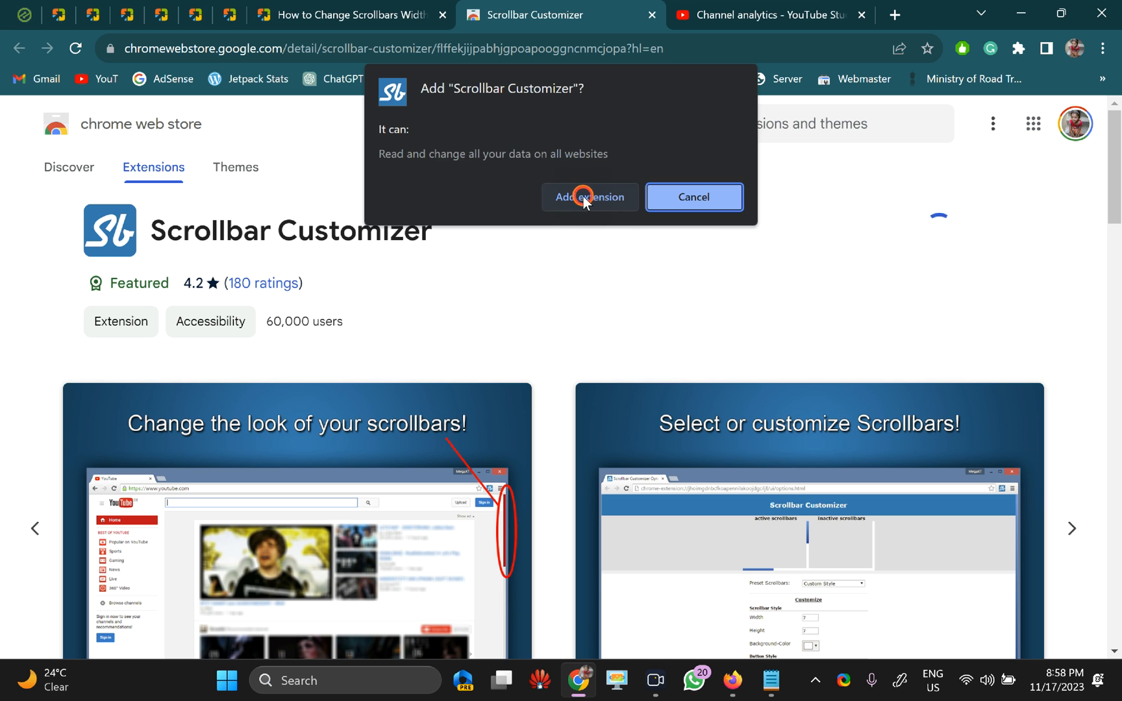
{"action": "left_click", "coordinate": [589, 197]}
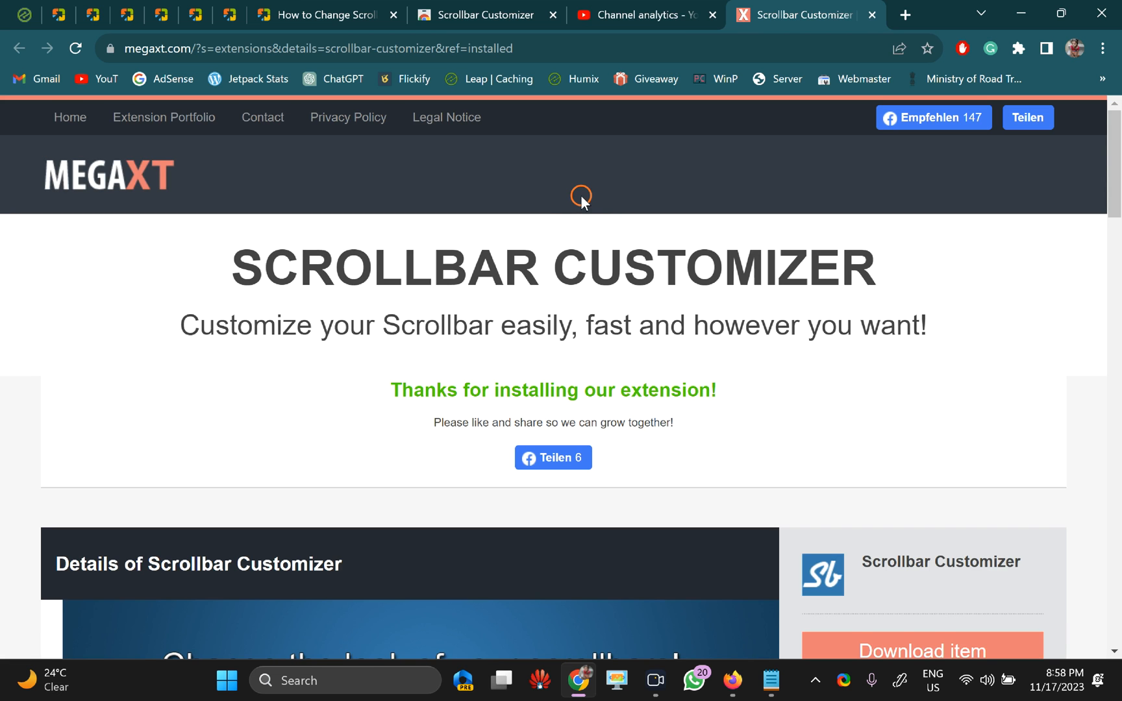
{"action": "mouse_move", "coordinate": [900, 10]}
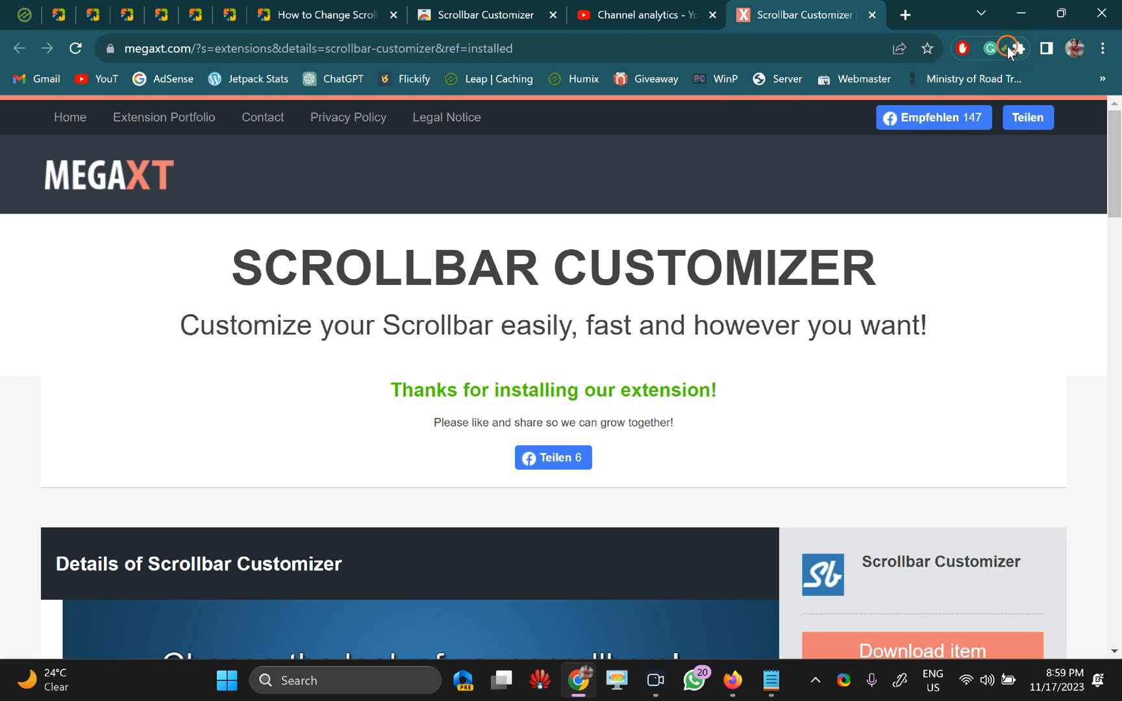
Show the installed extensions list and the actions menu for Scrollbar Customizer.
{"action": "left_click", "coordinate": [1013, 48]}
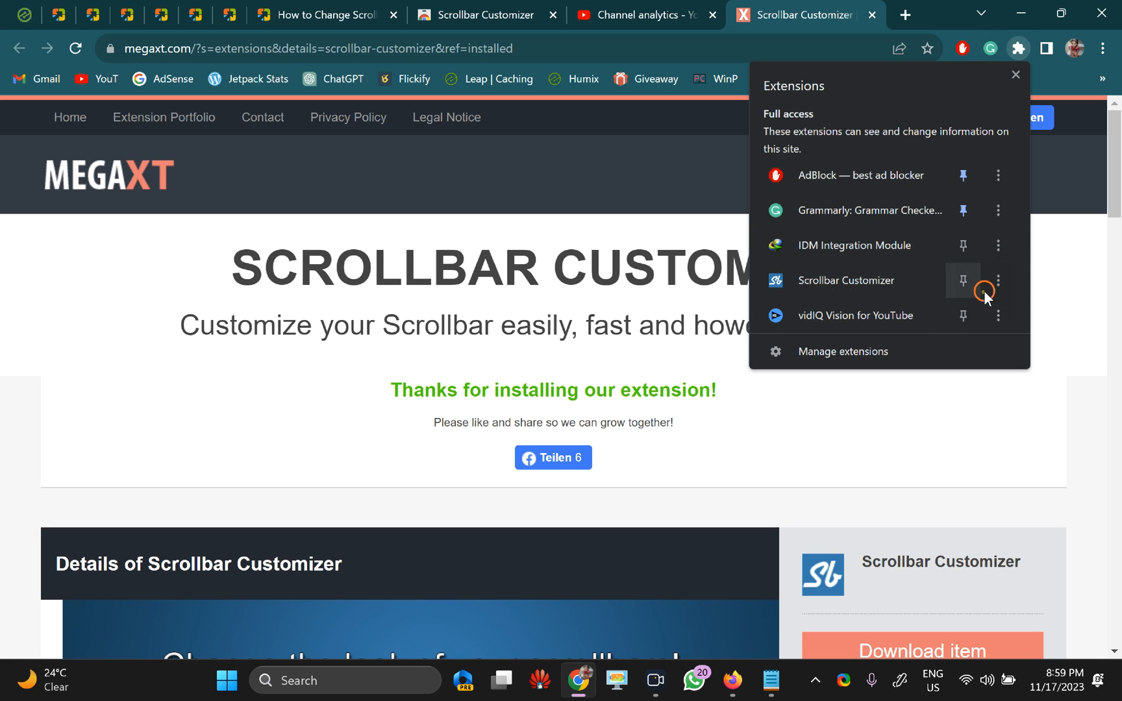
{"action": "mouse_move", "coordinate": [999, 279]}
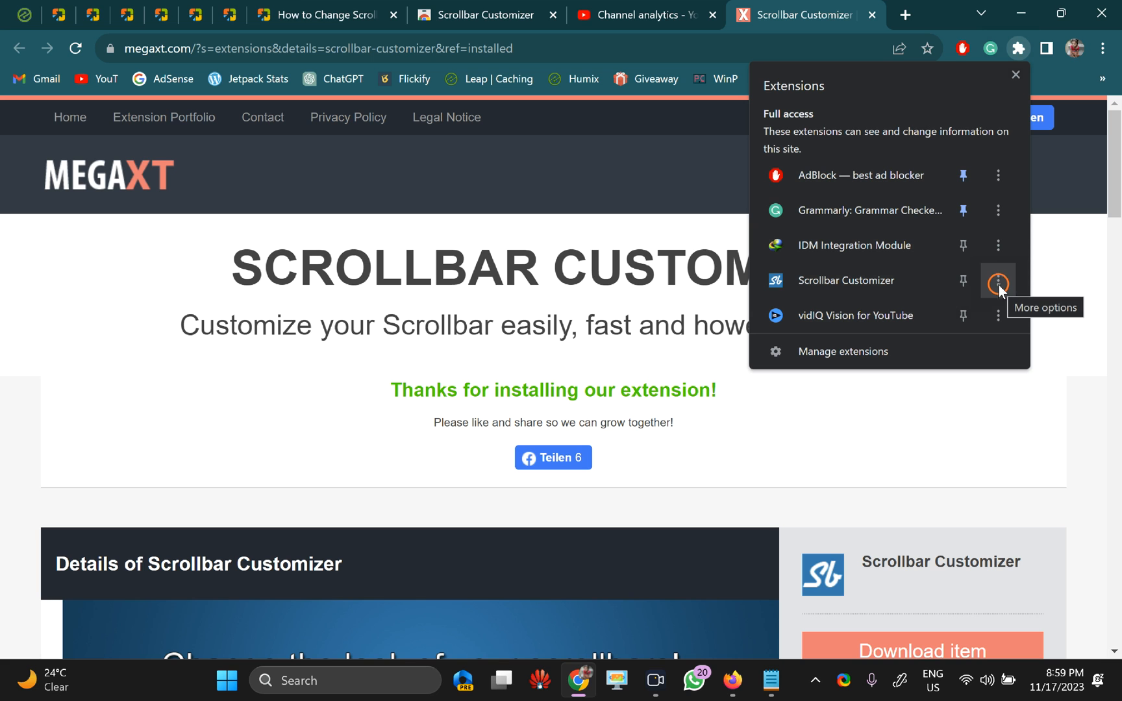
{"action": "left_click", "coordinate": [998, 280]}
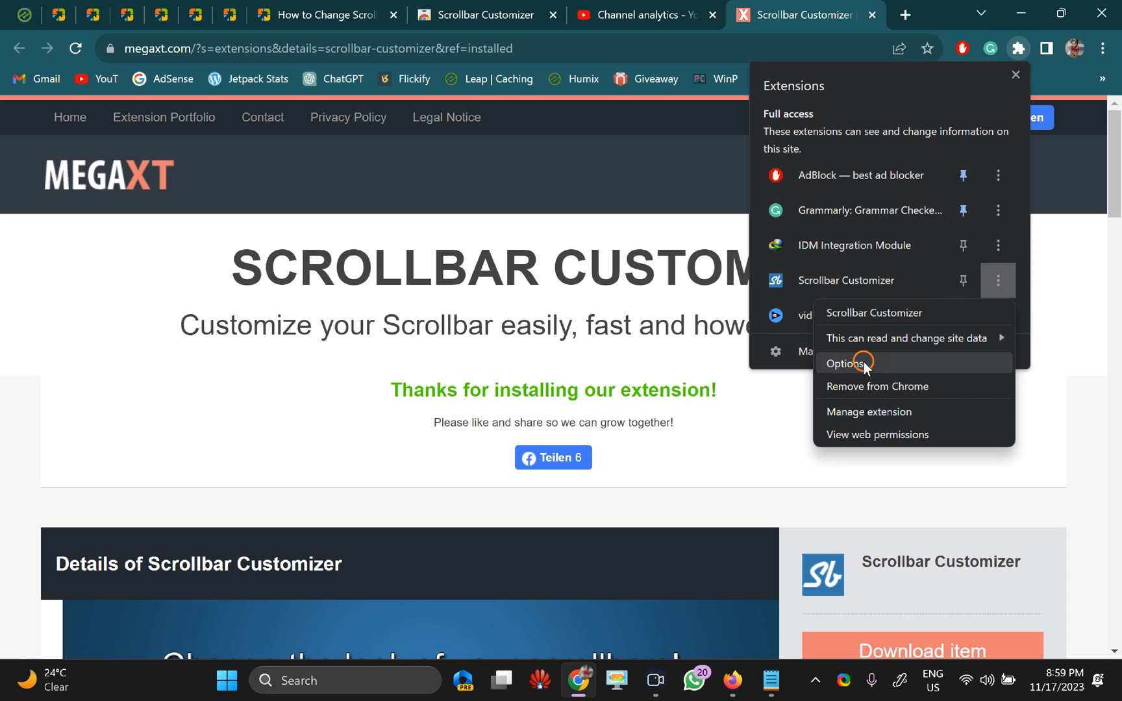
On the Scrollbar Customizer options page, choose the Thinfony Blue preset.
{"action": "left_click", "coordinate": [846, 364]}
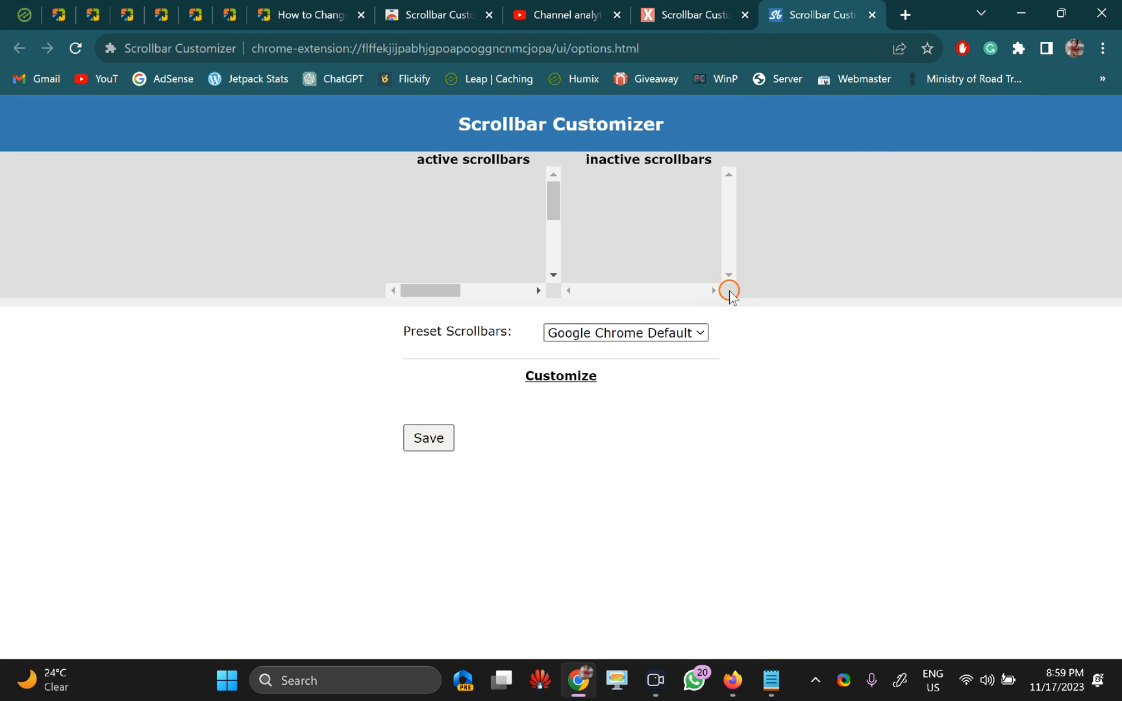
{"action": "mouse_move", "coordinate": [433, 342]}
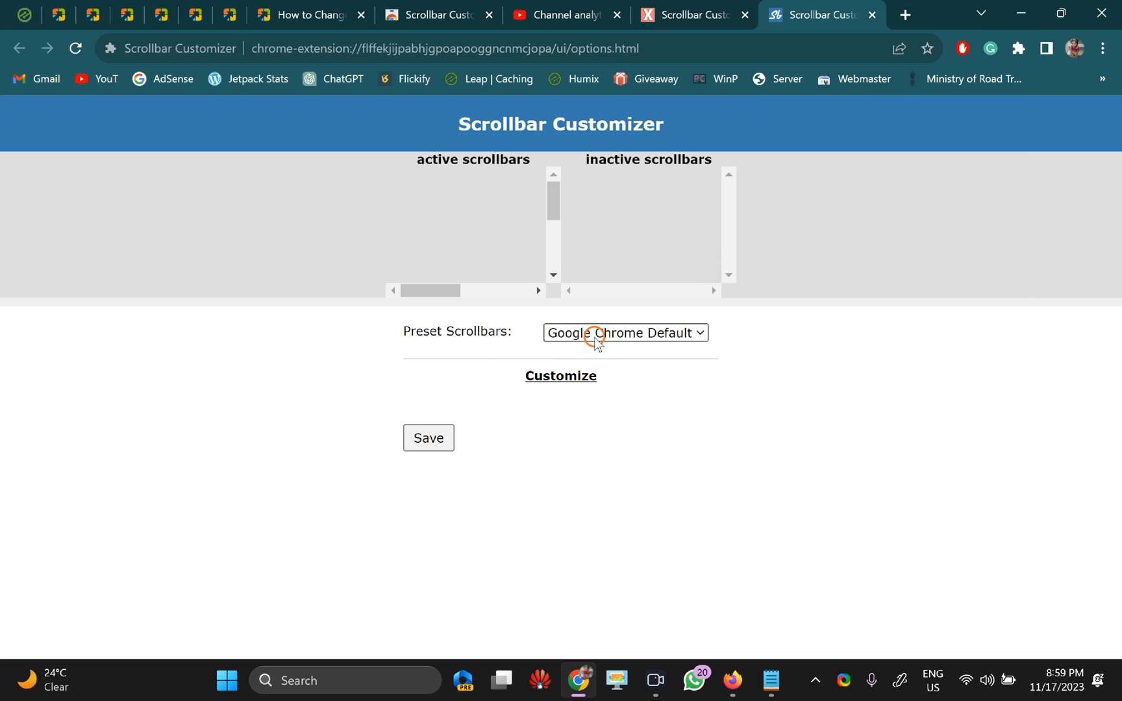
{"action": "left_click", "coordinate": [624, 332]}
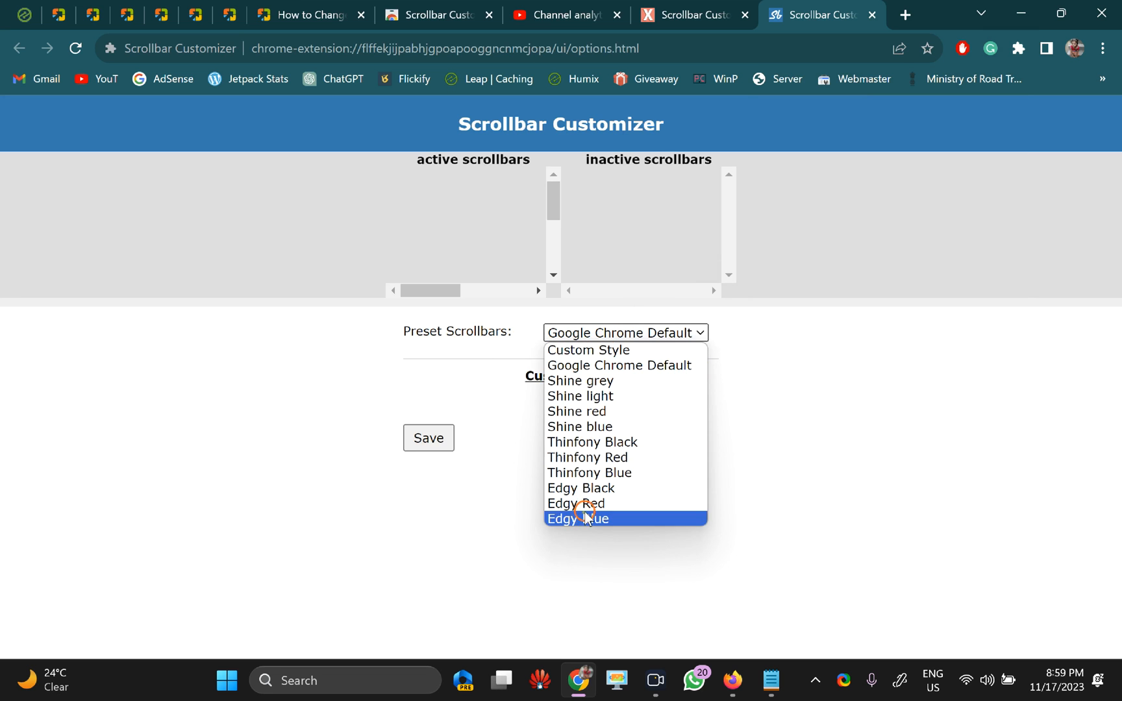
{"action": "left_click", "coordinate": [588, 472]}
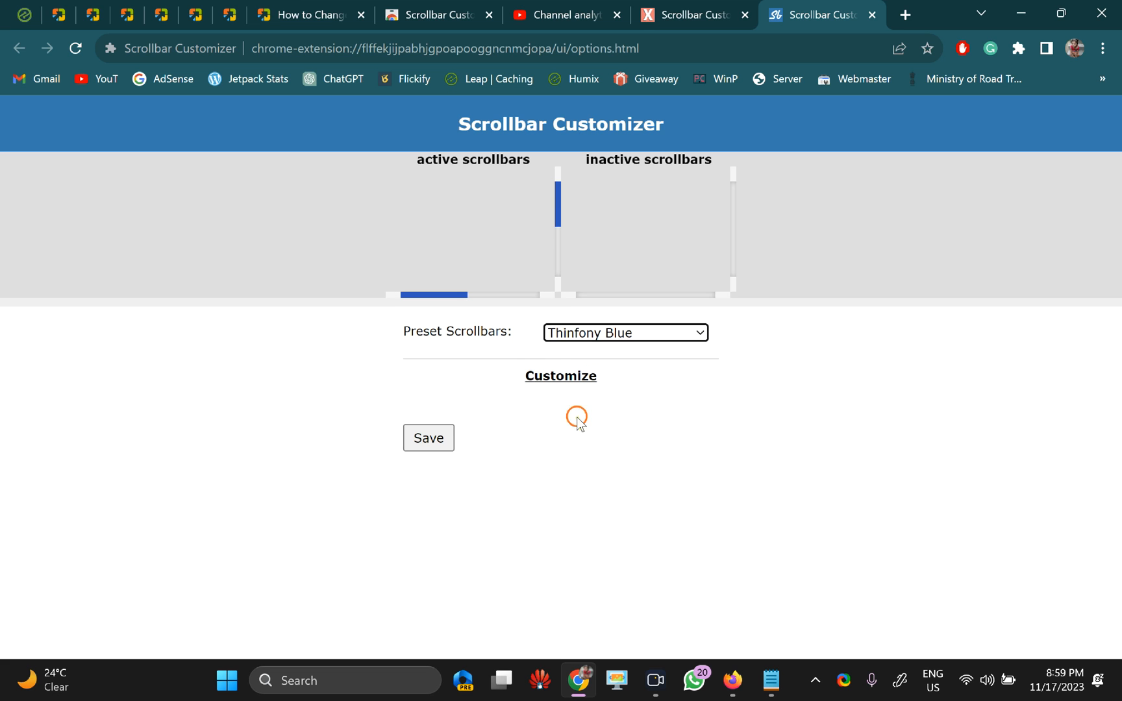
{"action": "mouse_move", "coordinate": [727, 200]}
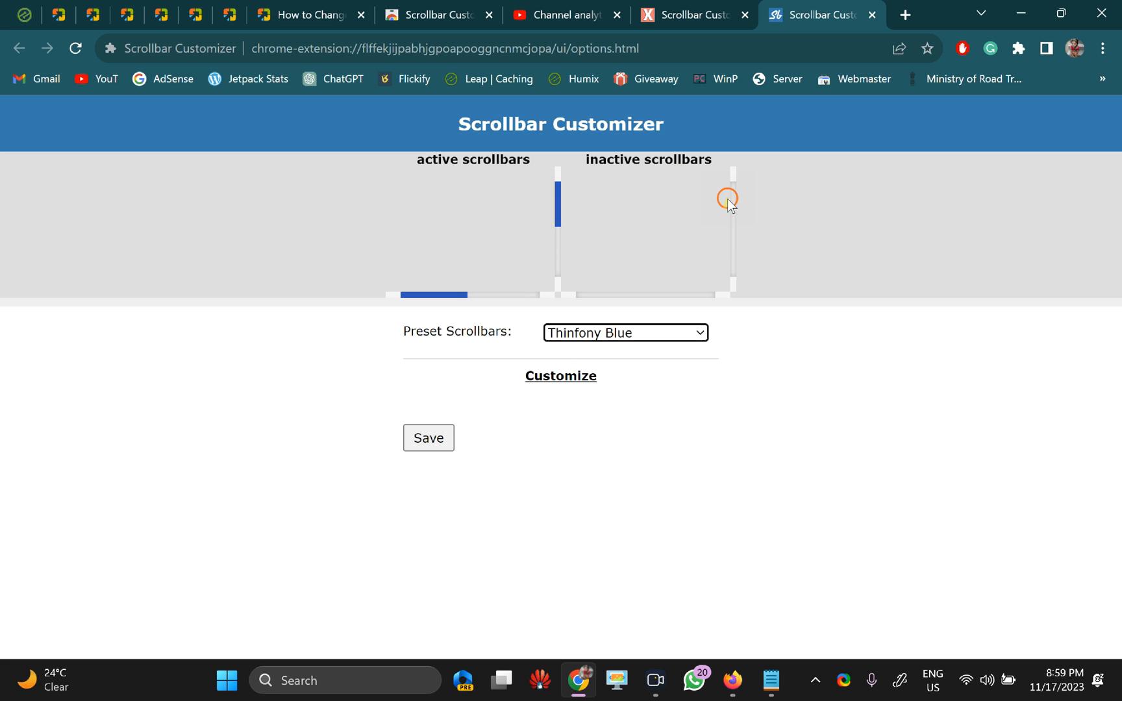
{"action": "mouse_move", "coordinate": [718, 215]}
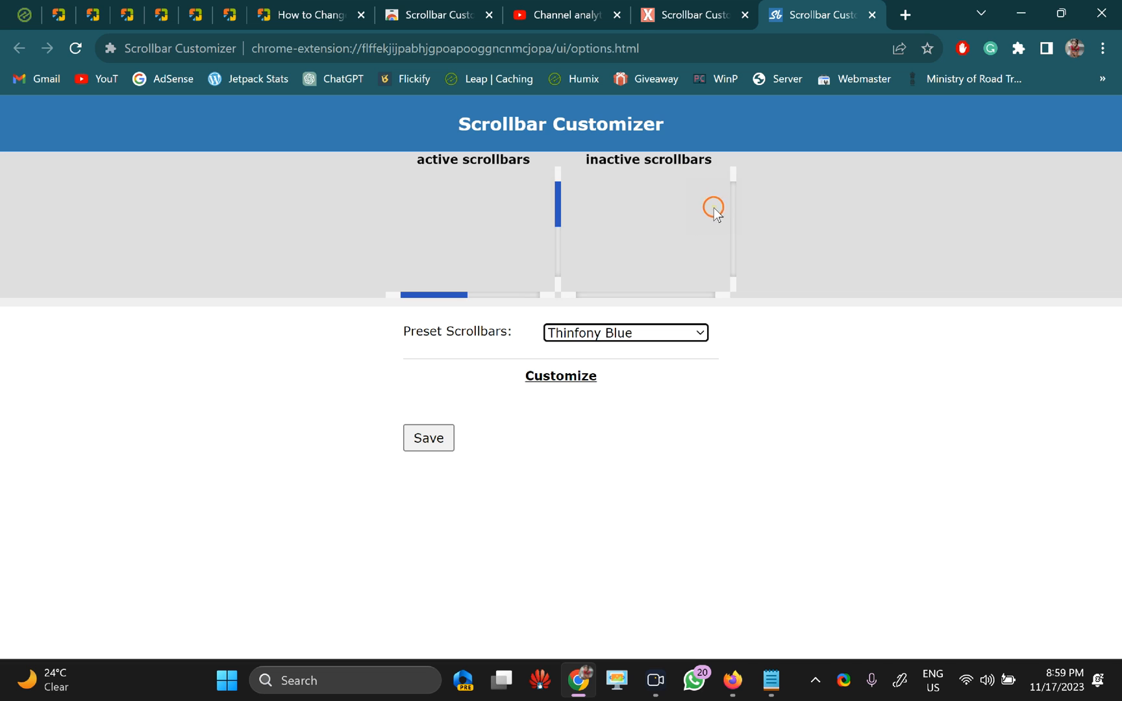
{"action": "mouse_move", "coordinate": [583, 320]}
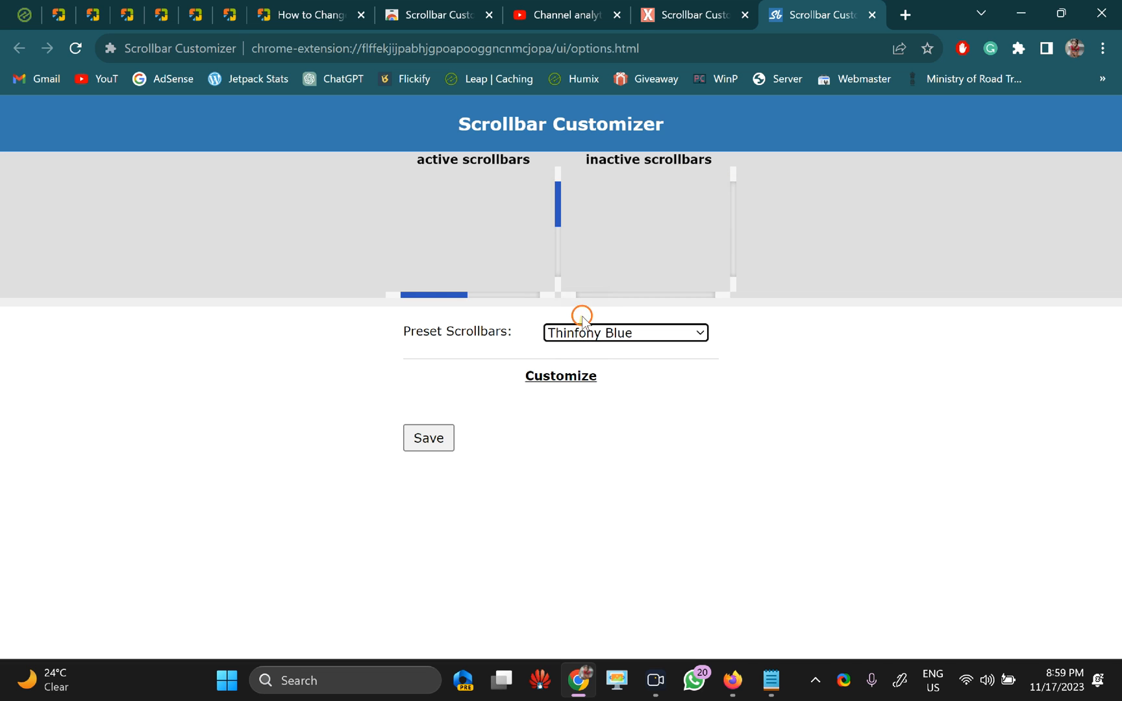
{"action": "mouse_move", "coordinate": [596, 172]}
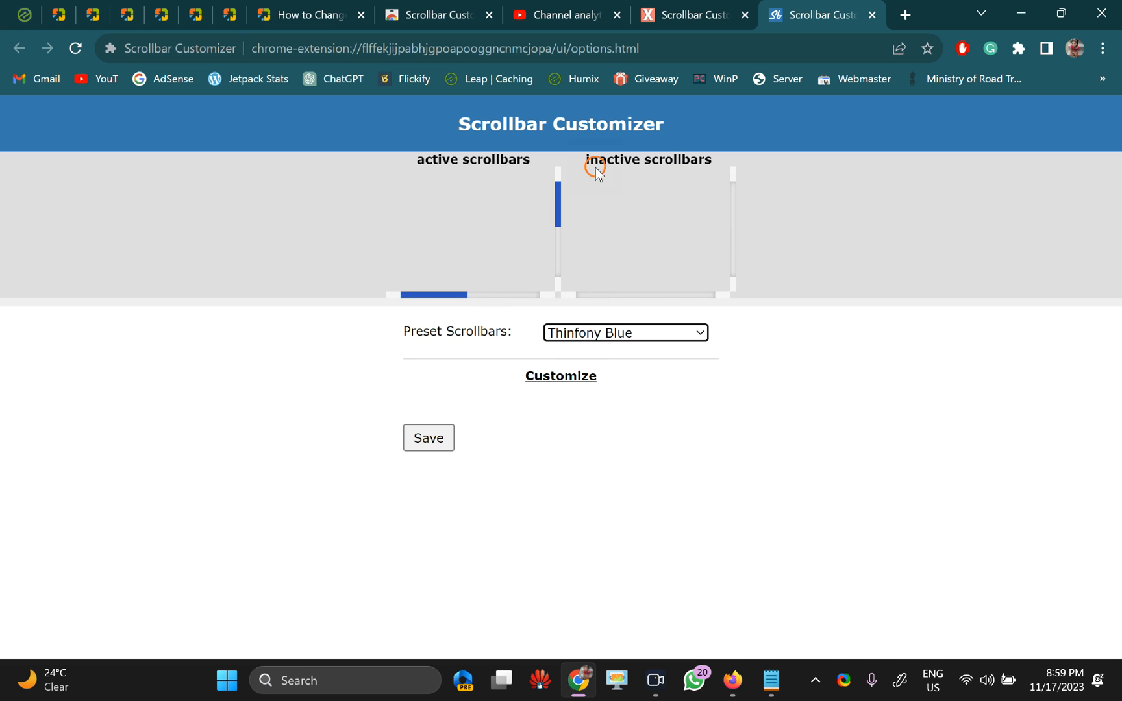
{"action": "mouse_move", "coordinate": [578, 342]}
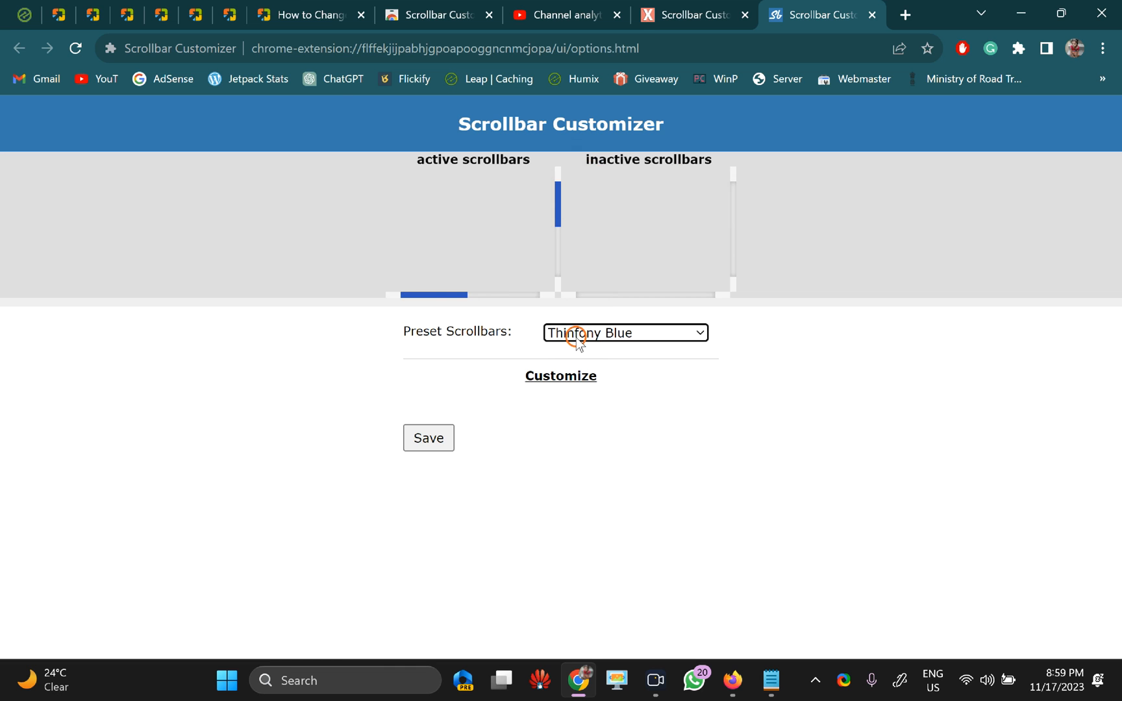
{"action": "mouse_move", "coordinate": [536, 385]}
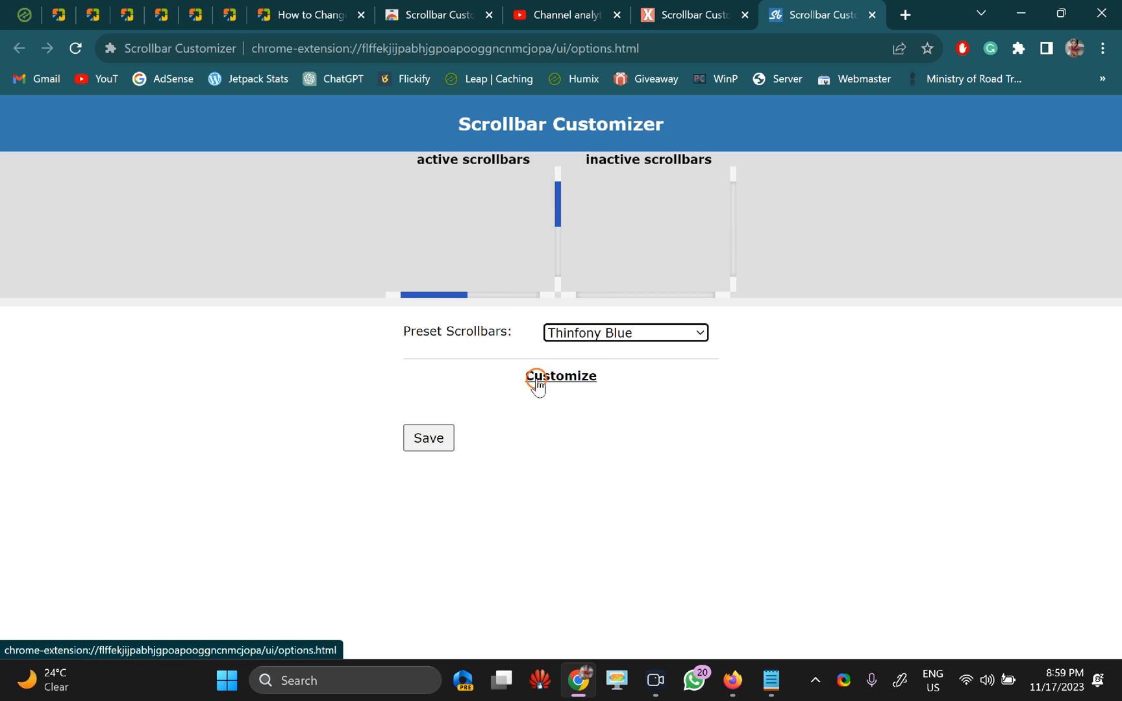
Expand Customize and review the preset's scrollbar, button and thumb values down to Save.
{"action": "left_click", "coordinate": [561, 377]}
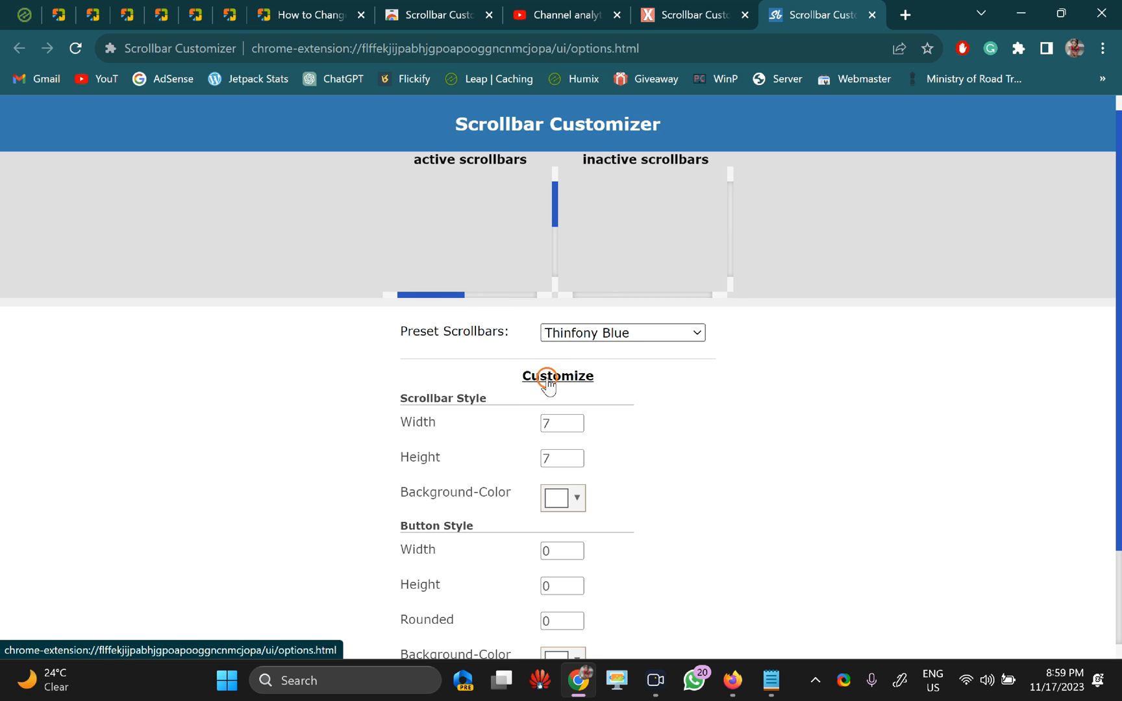
{"action": "scroll", "scroll_direction": "down", "scroll_amount": 3}
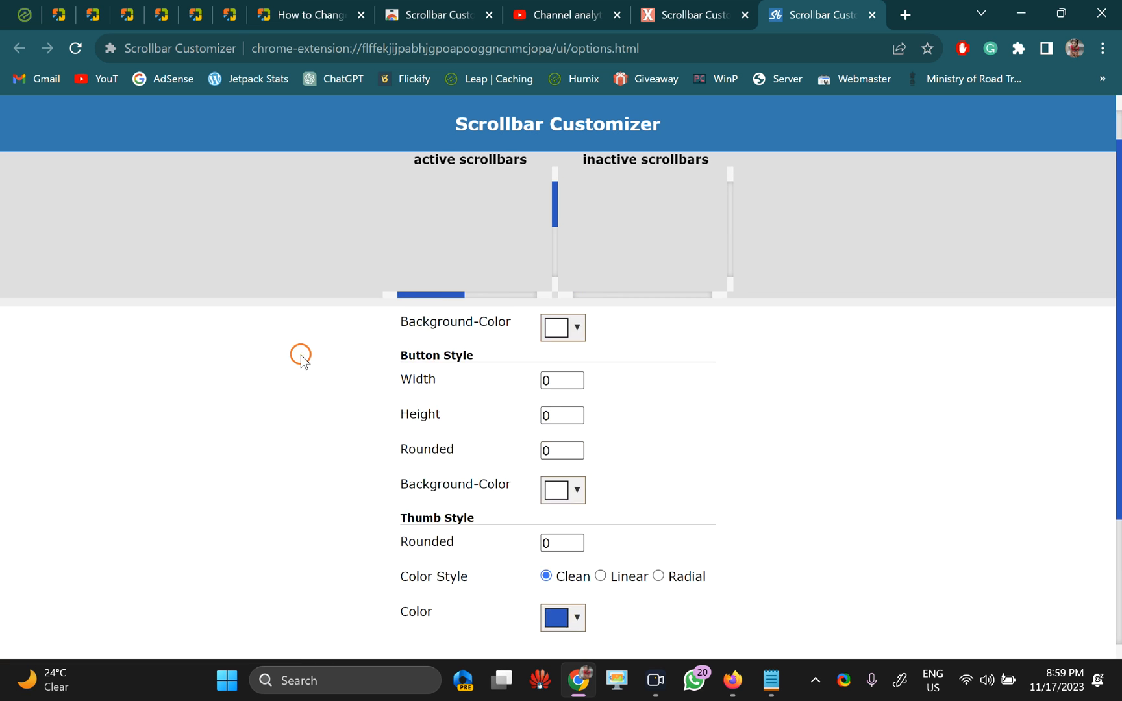
{"action": "scroll", "scroll_direction": "down", "scroll_amount": 3}
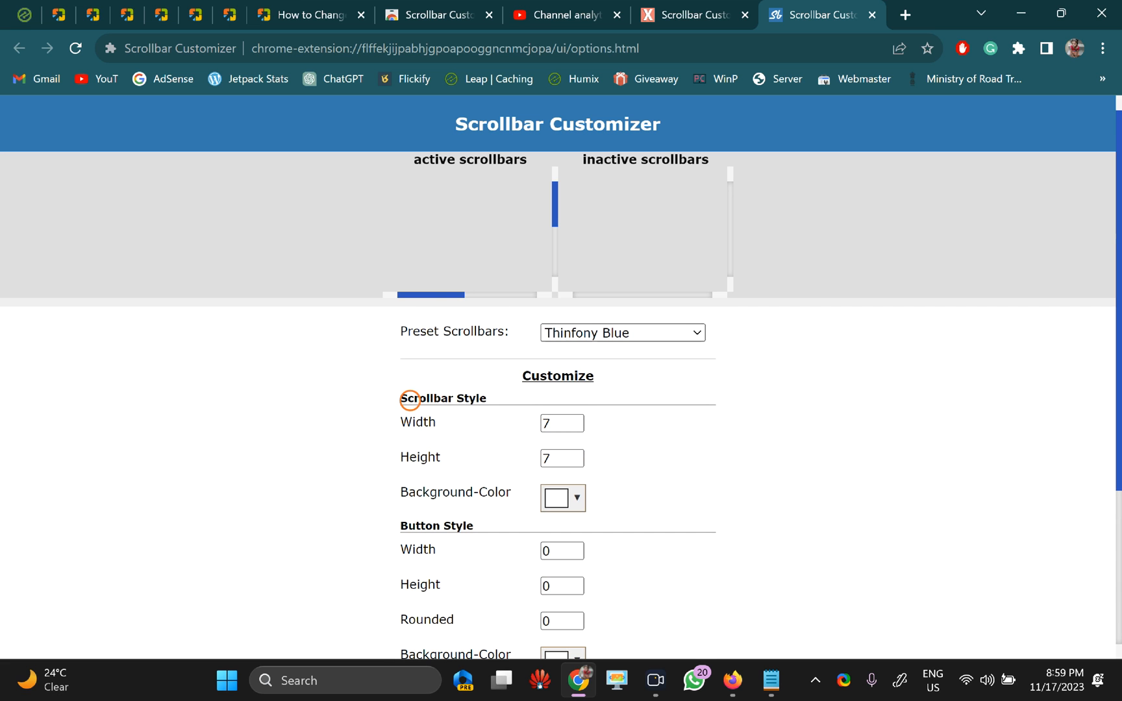
{"action": "mouse_move", "coordinate": [478, 420]}
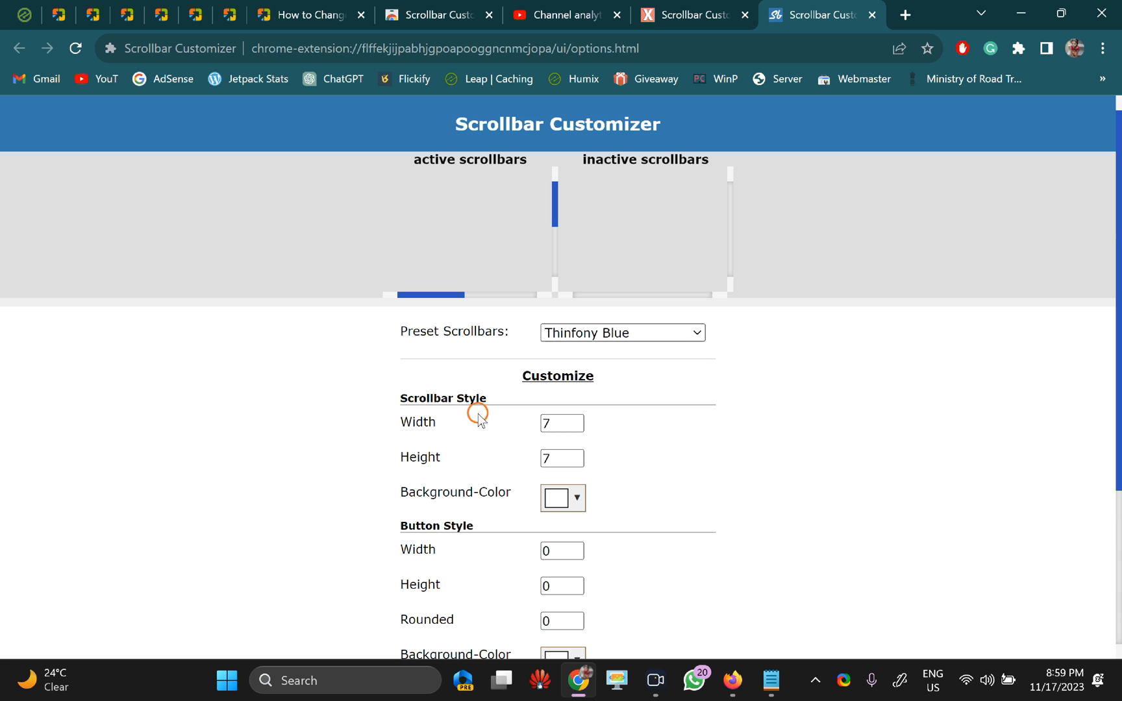
{"action": "mouse_move", "coordinate": [561, 499]}
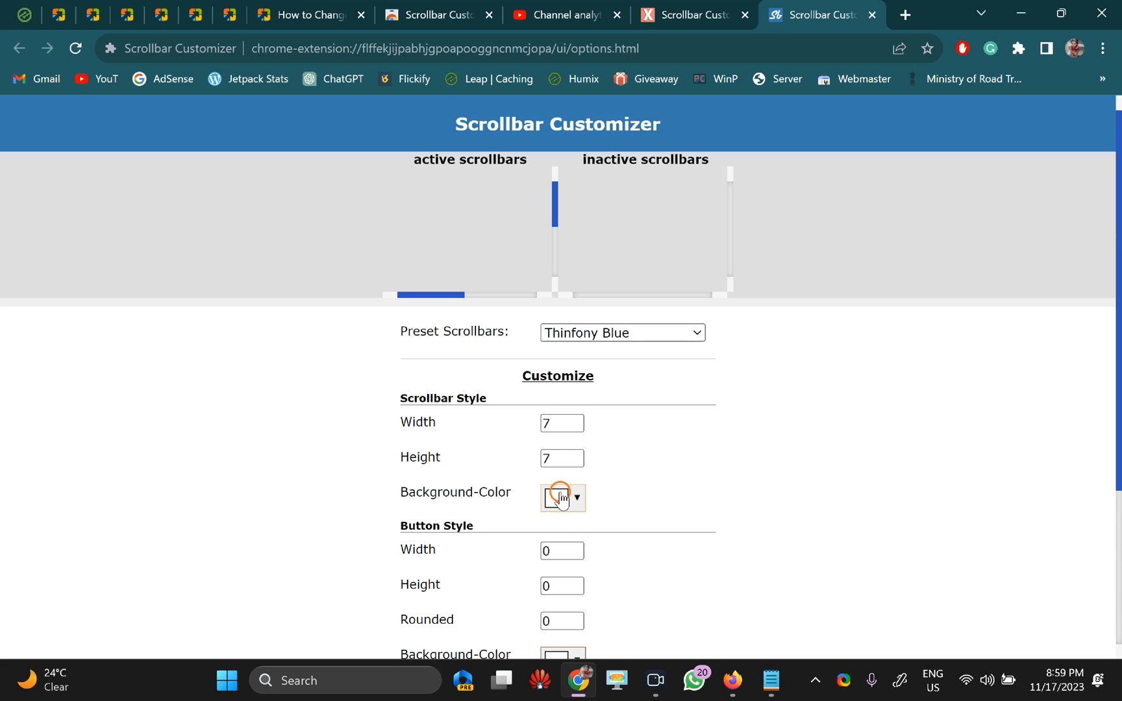
{"action": "scroll", "scroll_direction": "down", "scroll_amount": 3}
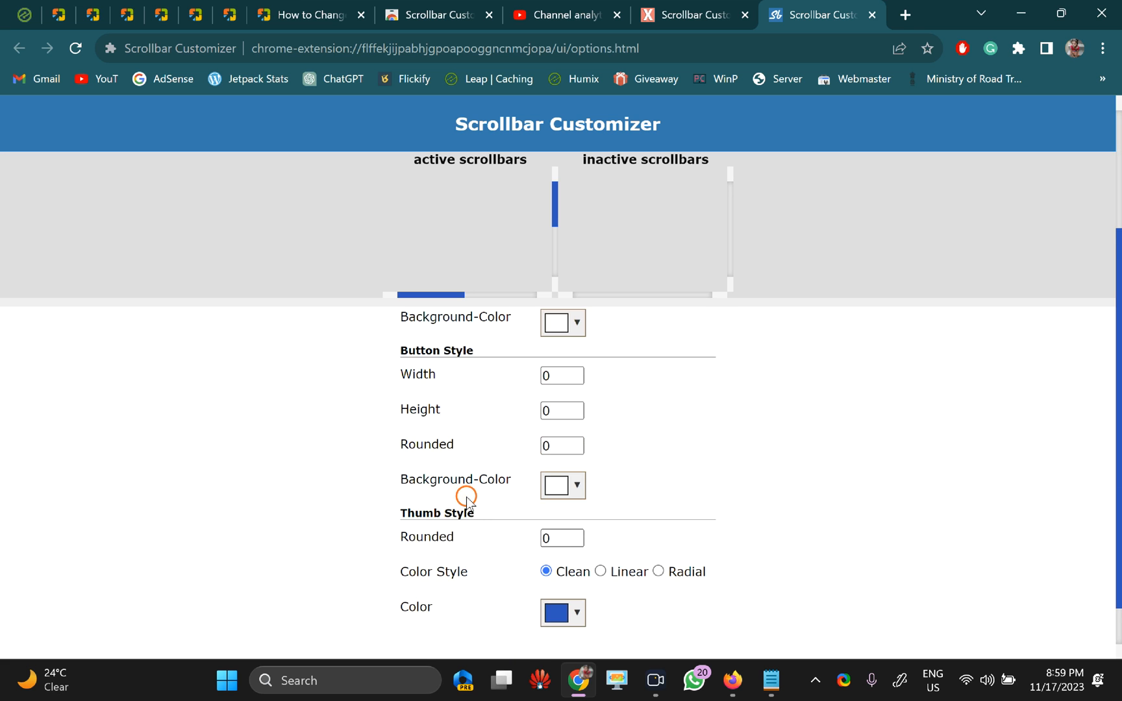
{"action": "scroll", "scroll_direction": "down", "scroll_amount": 3}
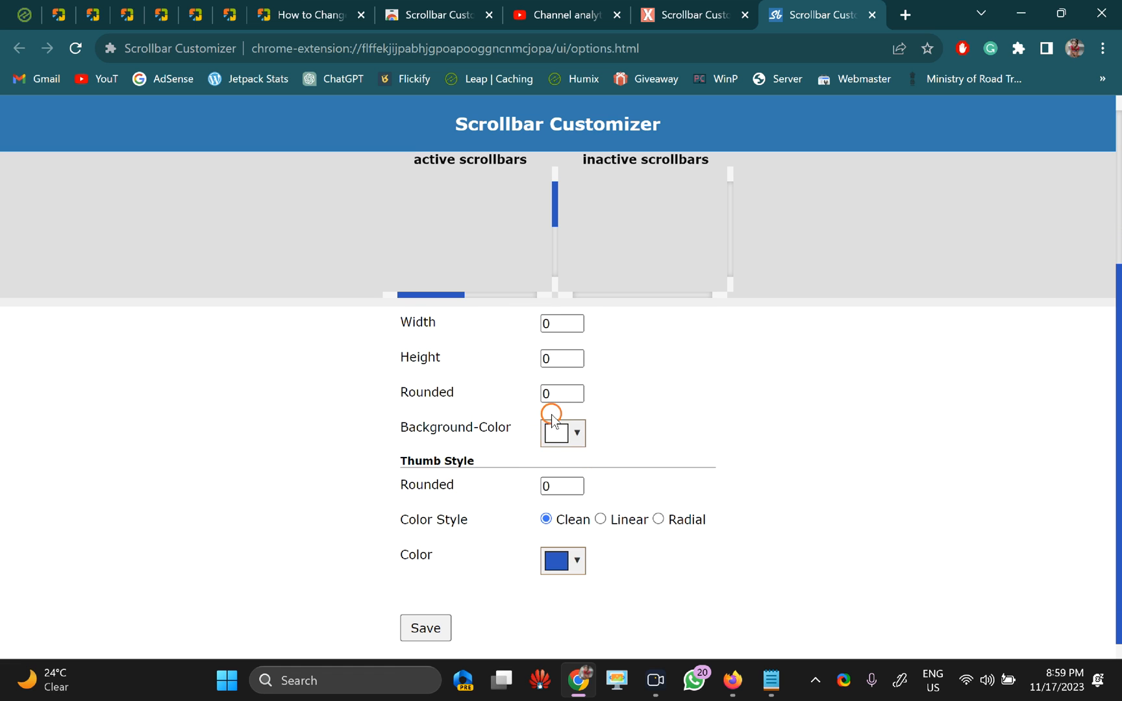
{"action": "left_click", "coordinate": [424, 628]}
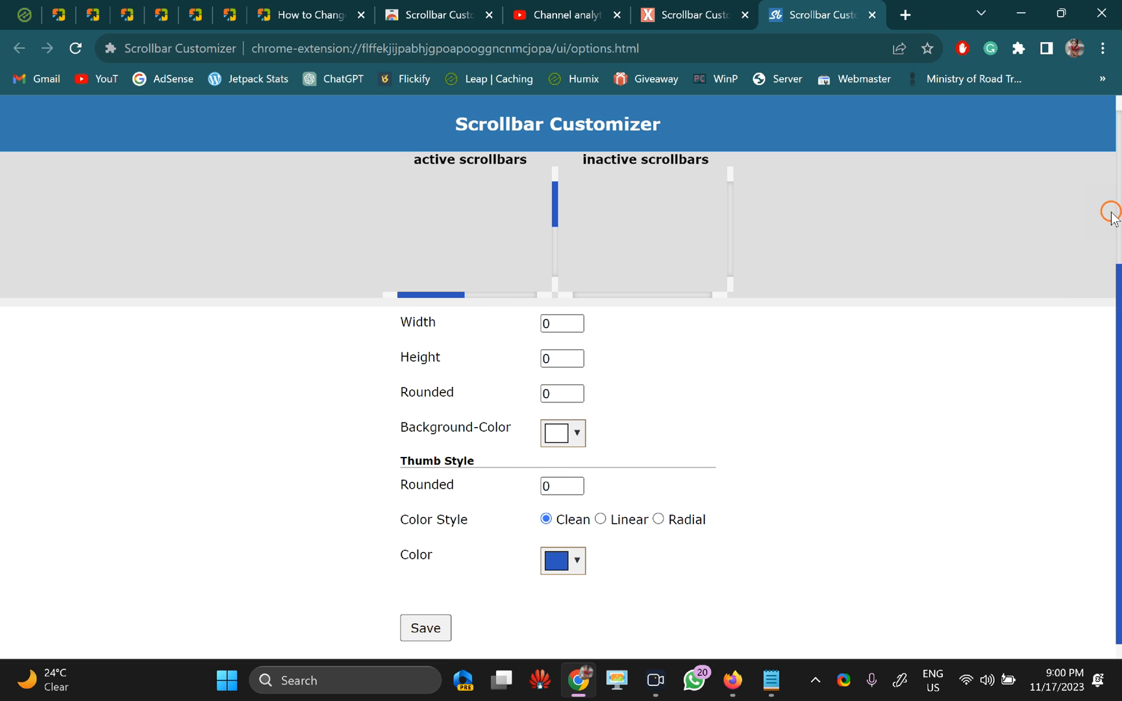
{"action": "left_click", "coordinate": [425, 637]}
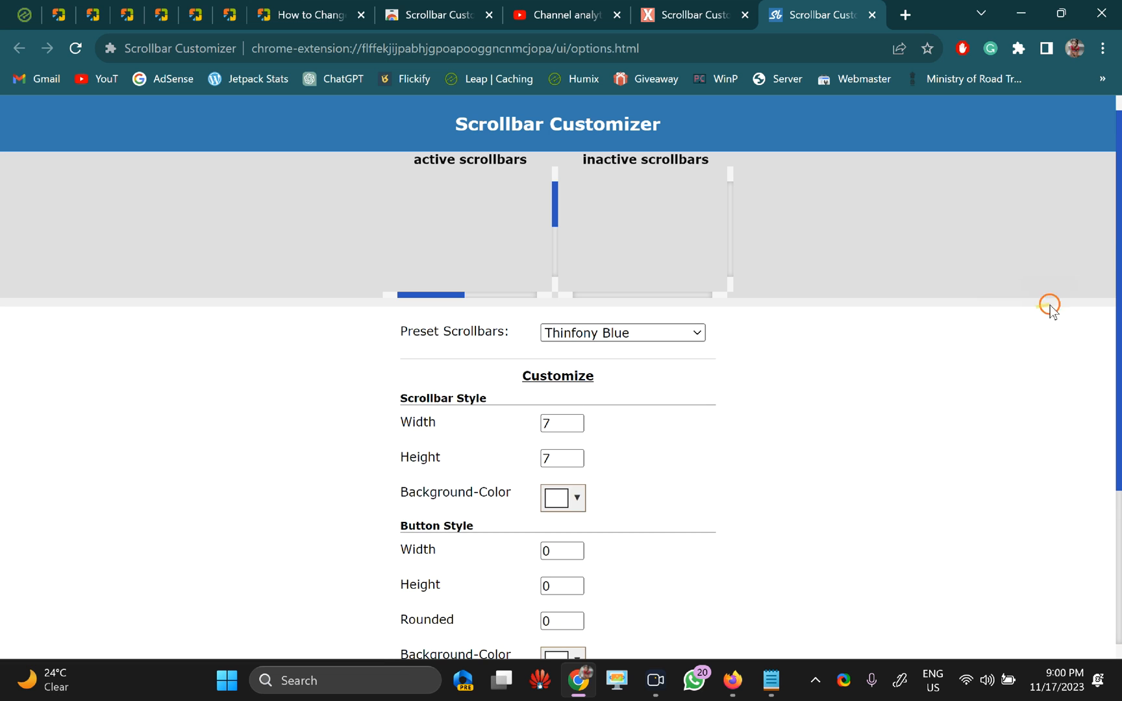
{"action": "mouse_move", "coordinate": [1113, 319]}
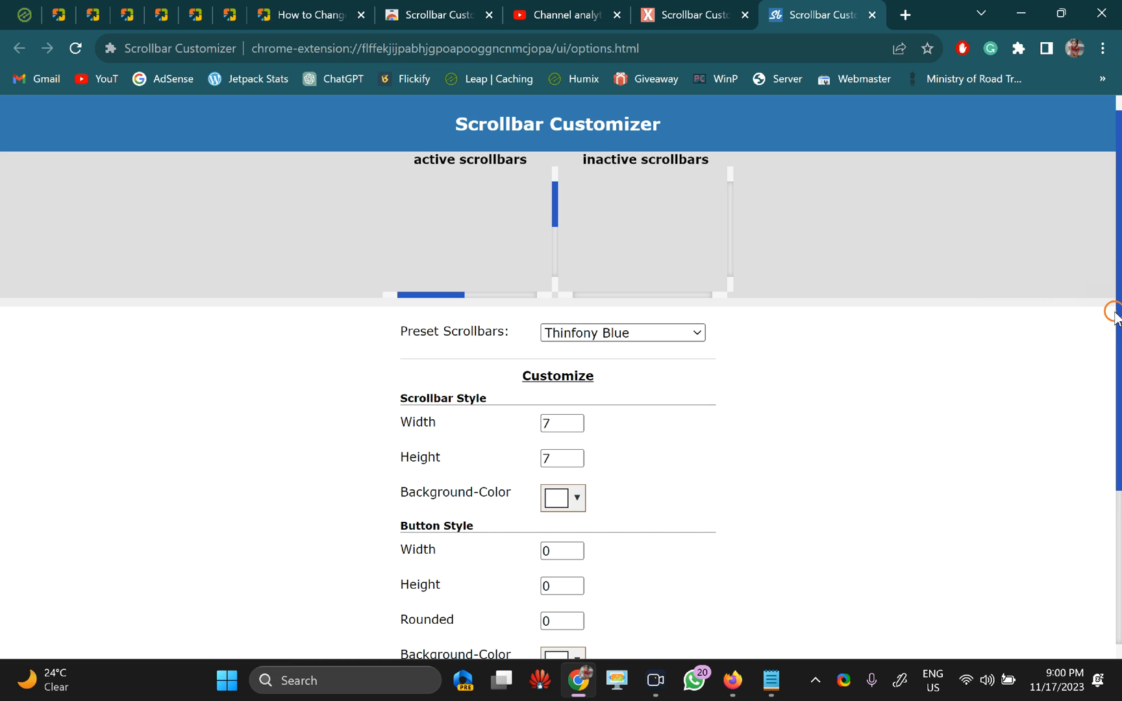
{"action": "mouse_move", "coordinate": [922, 327]}
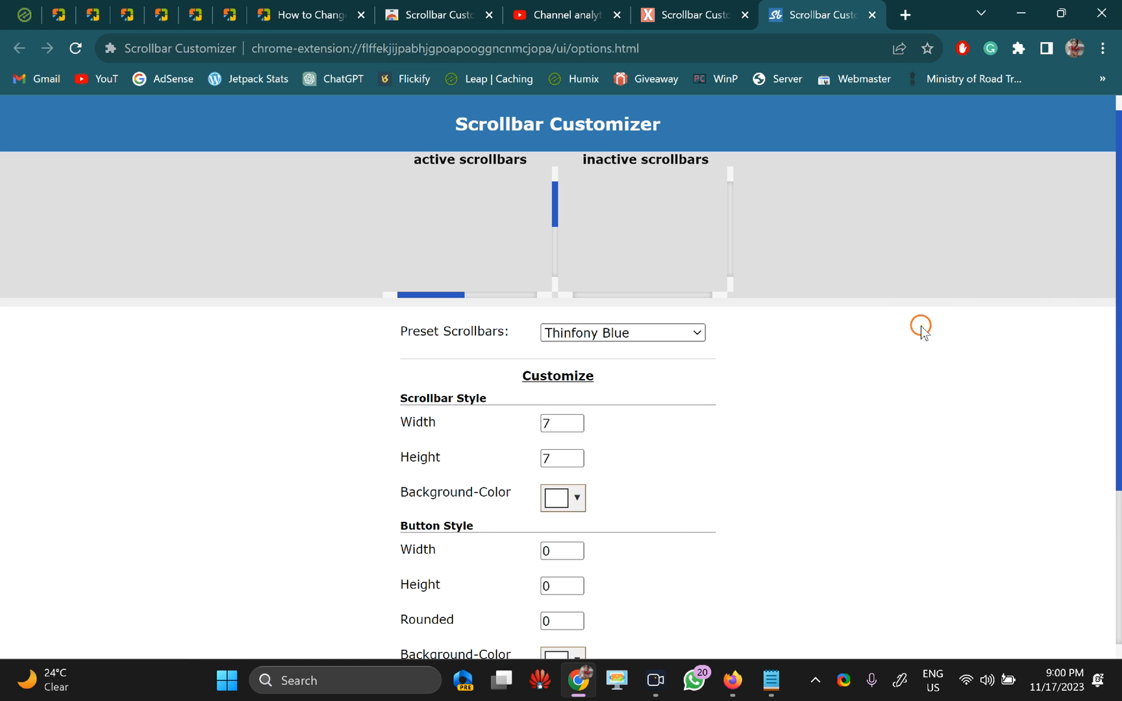
{"action": "scroll", "scroll_direction": "down", "scroll_amount": 3}
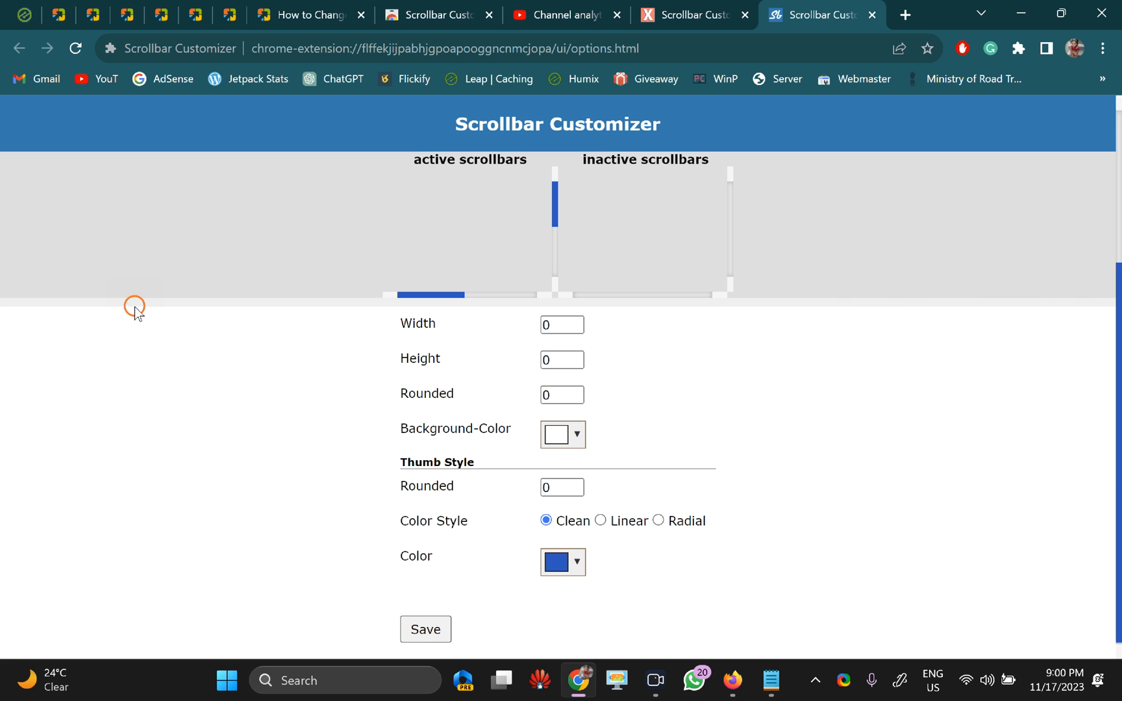
{"action": "mouse_move", "coordinate": [717, 362]}
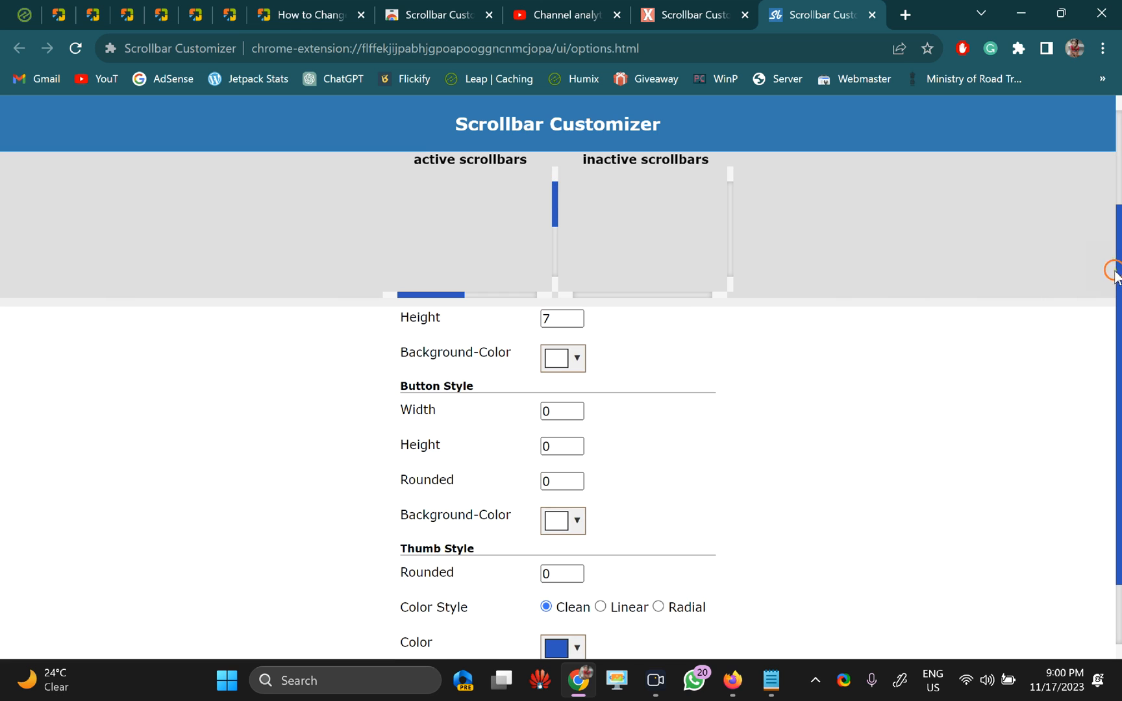
{"action": "mouse_move", "coordinate": [1109, 301]}
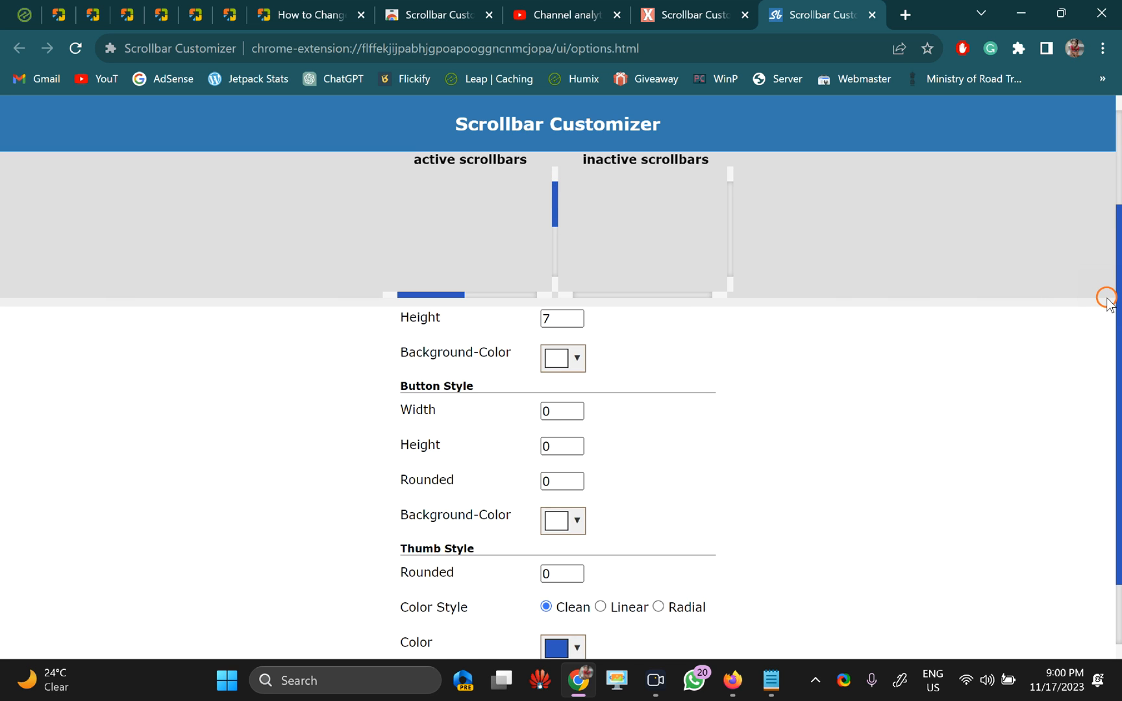
{"action": "mouse_move", "coordinate": [869, 181]}
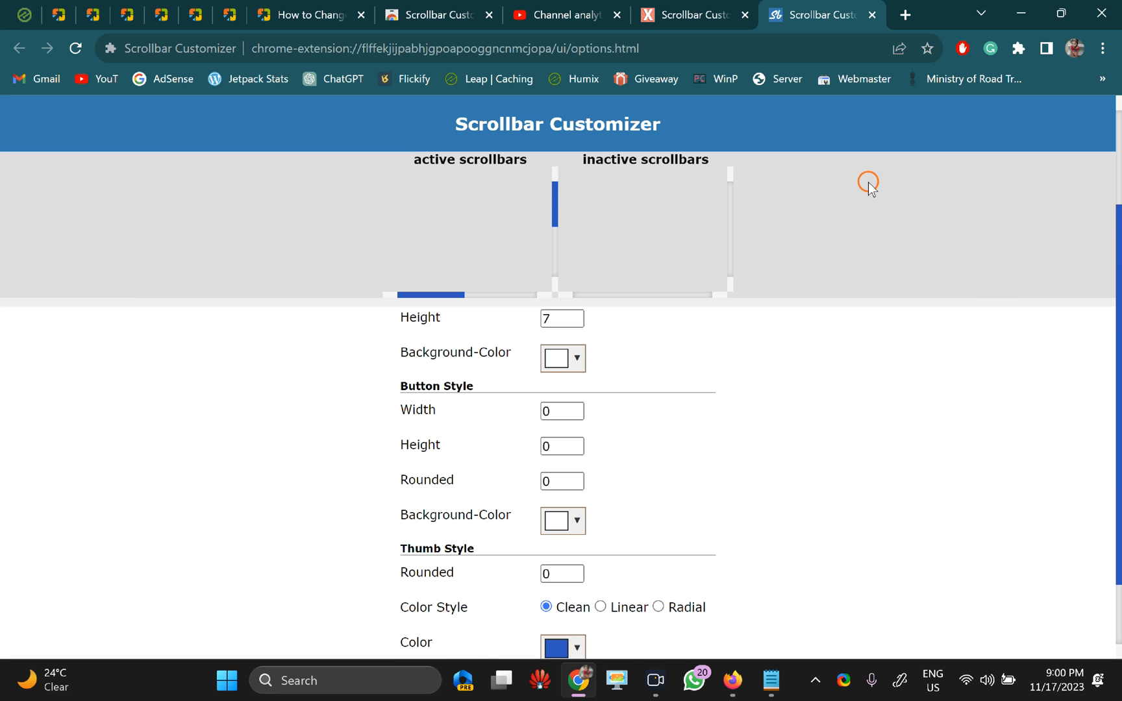